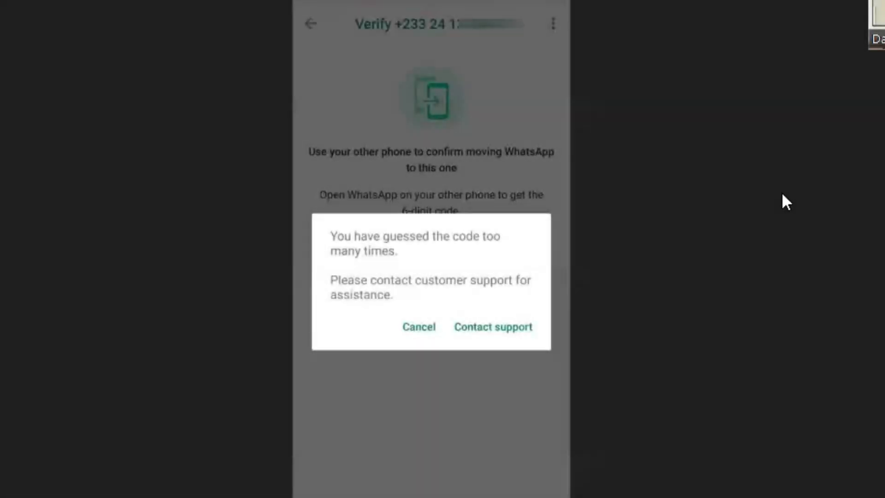
mouse_move(729, 175)
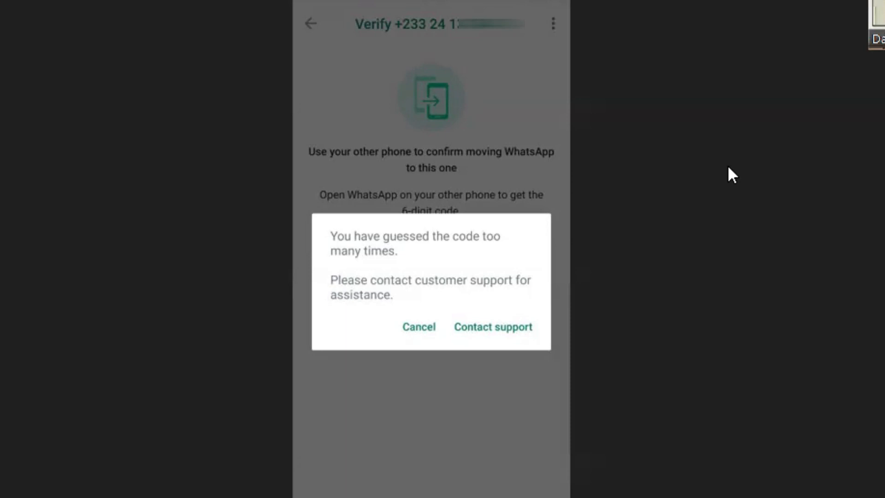
mouse_move(475, 301)
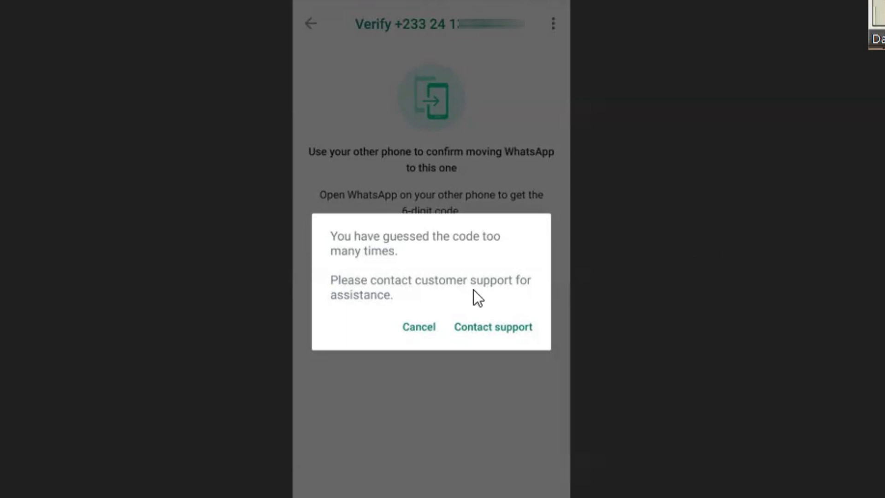
mouse_move(476, 310)
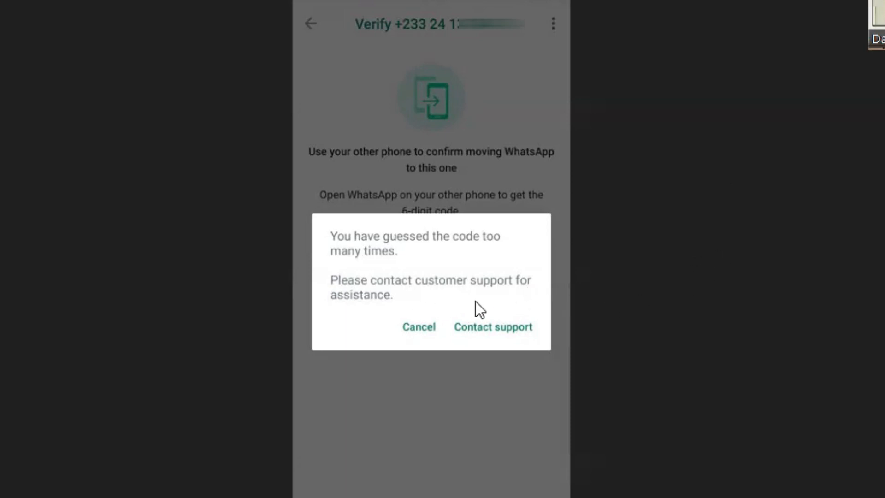
mouse_move(544, 297)
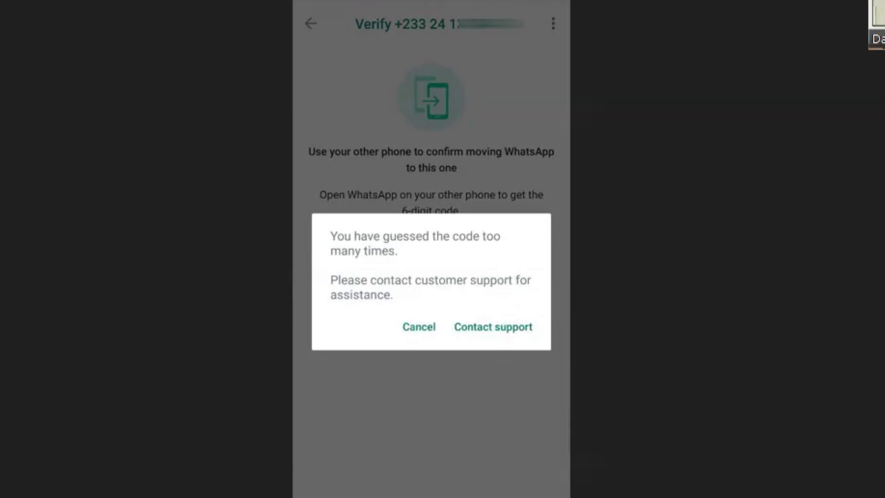
Step: Contact WhatsApp support about the hacked account and missing SMS verification code
click(493, 326)
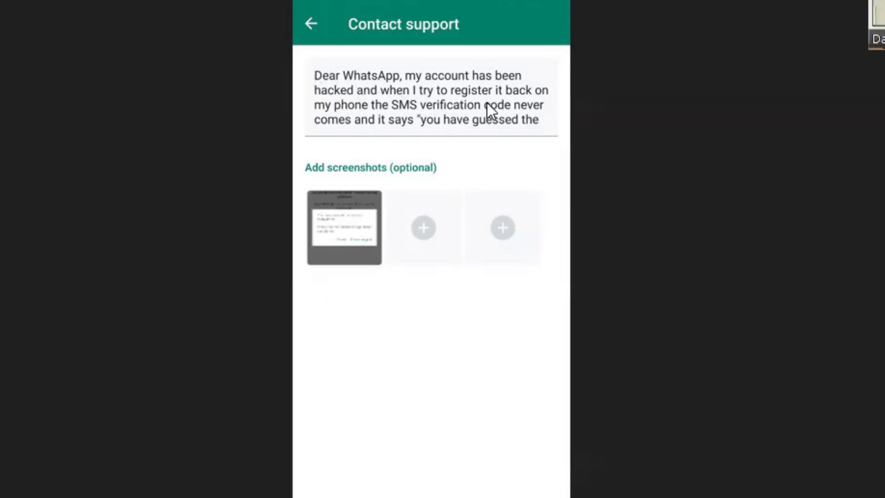
mouse_move(521, 128)
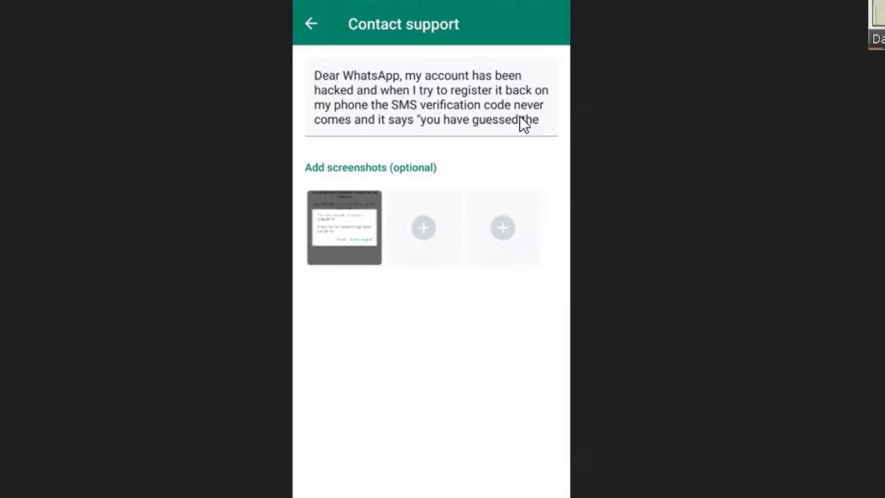
mouse_move(534, 140)
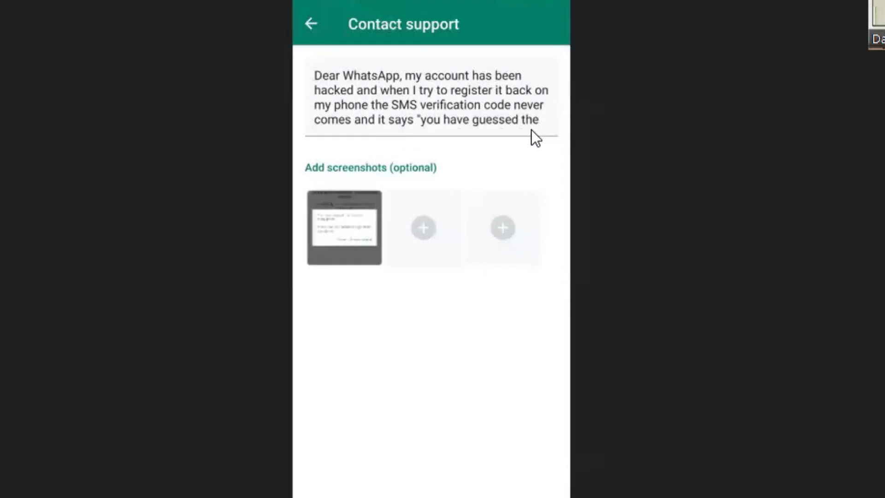
mouse_move(333, 207)
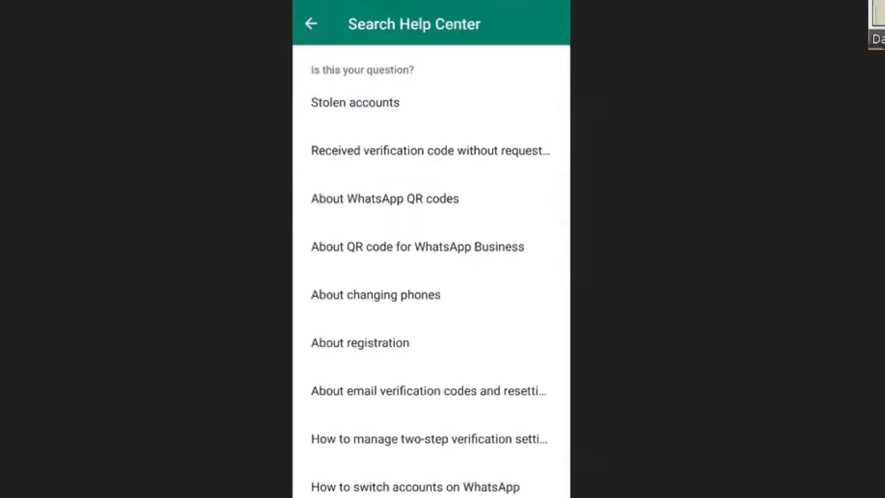
mouse_move(443, 270)
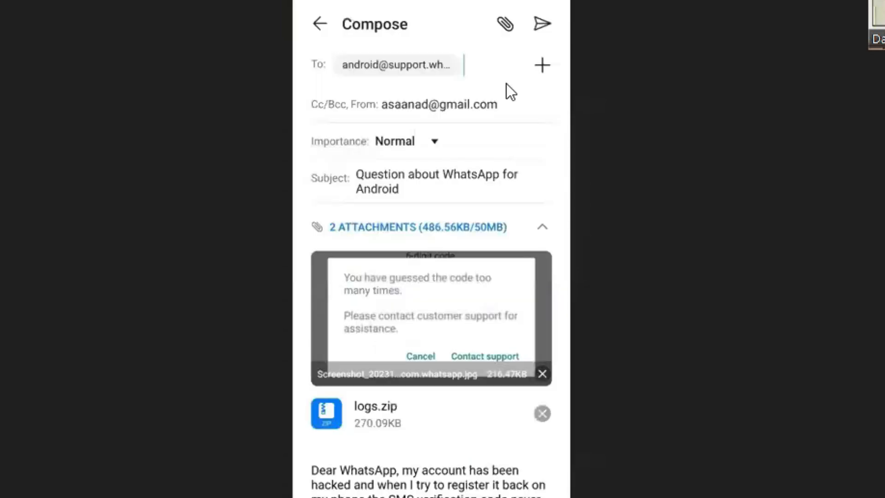
mouse_move(437, 198)
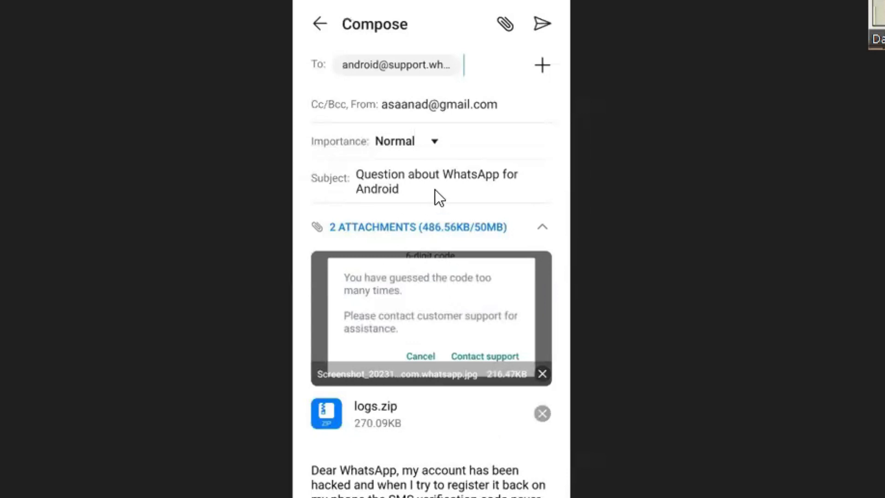
mouse_move(565, 147)
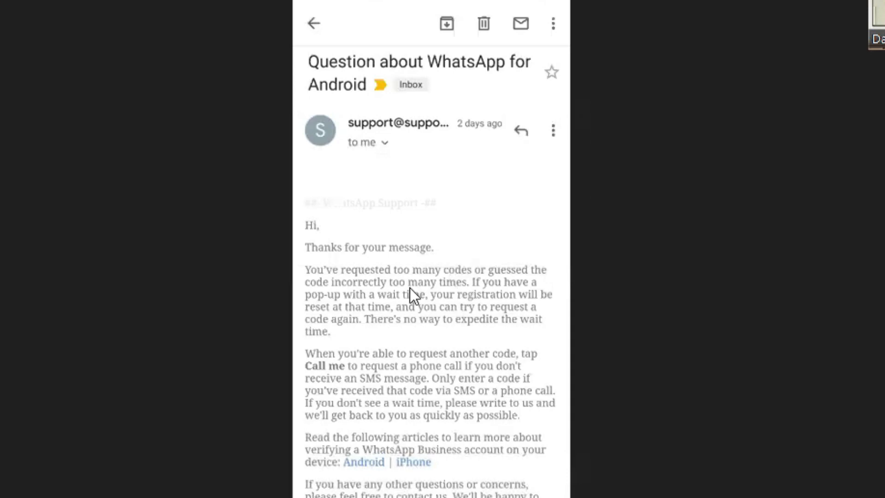
mouse_move(452, 294)
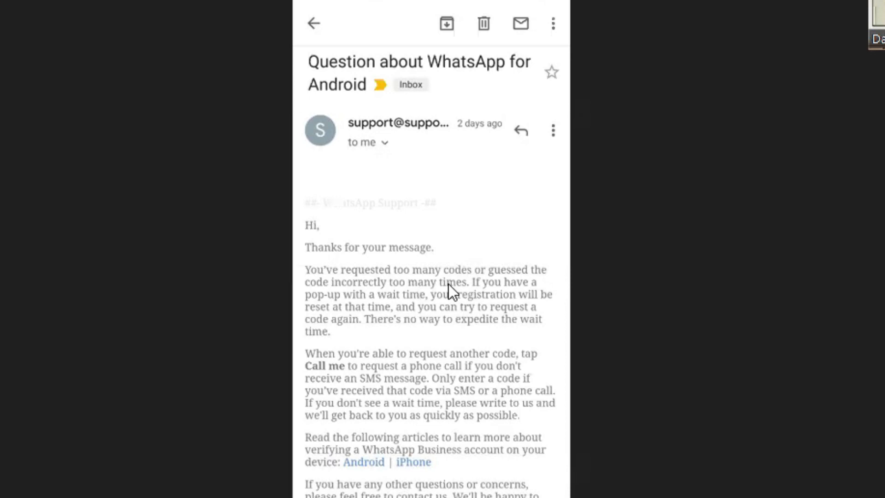
mouse_move(453, 303)
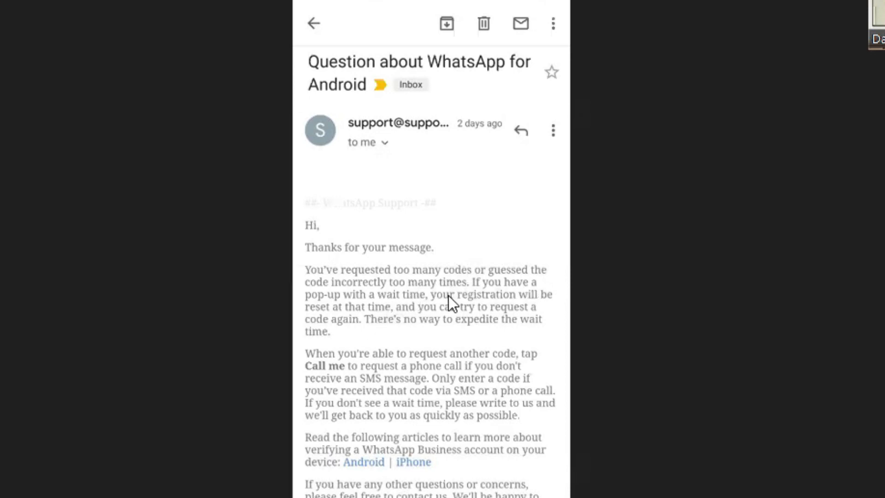
mouse_move(380, 325)
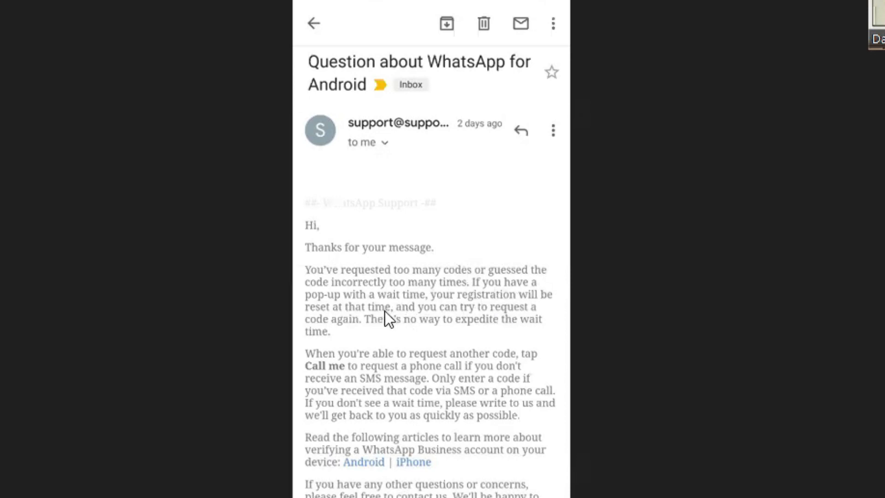
mouse_move(418, 322)
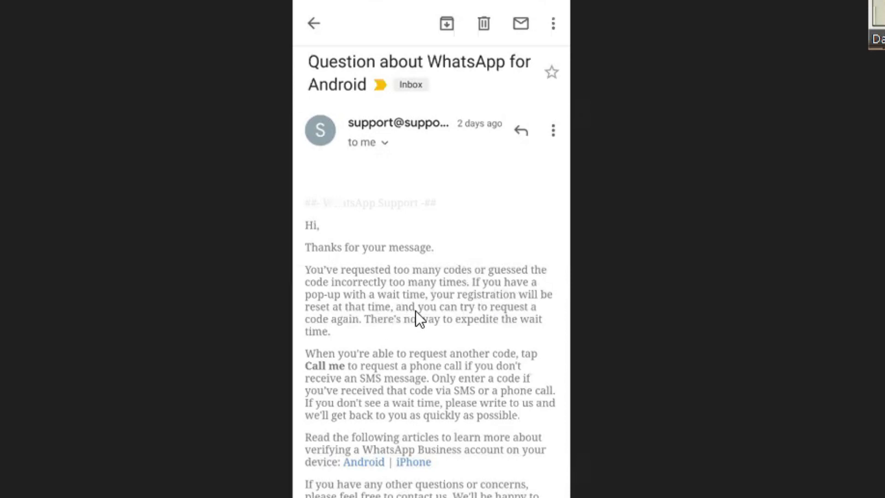
mouse_move(407, 345)
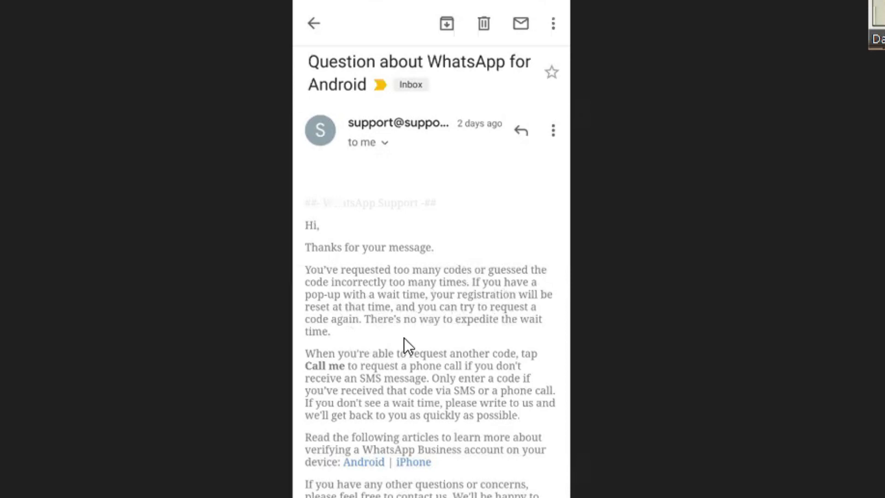
mouse_move(417, 310)
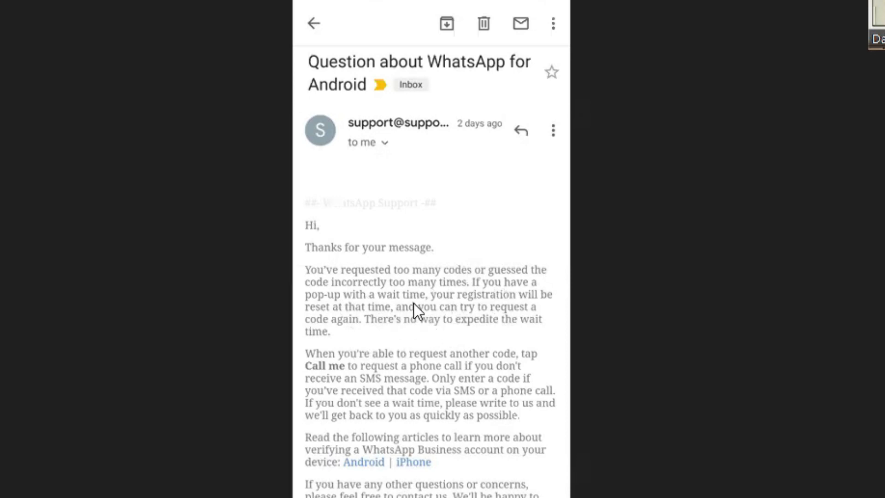
mouse_move(300, 332)
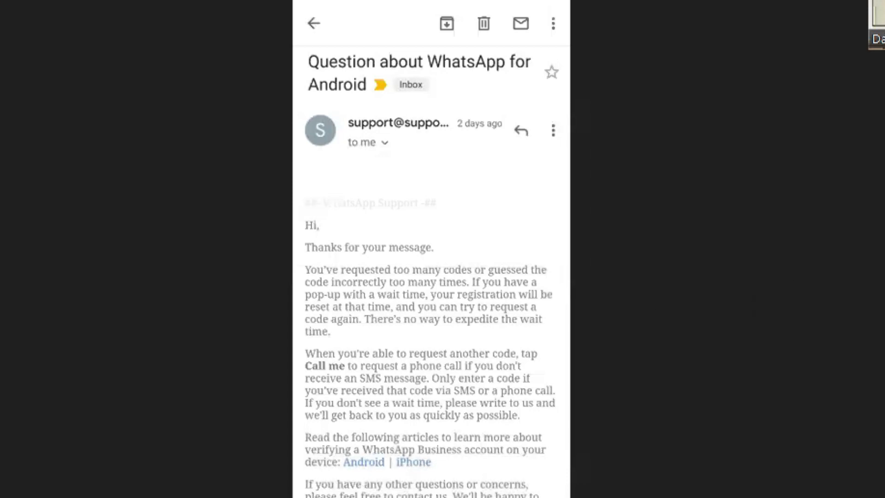
mouse_move(690, 352)
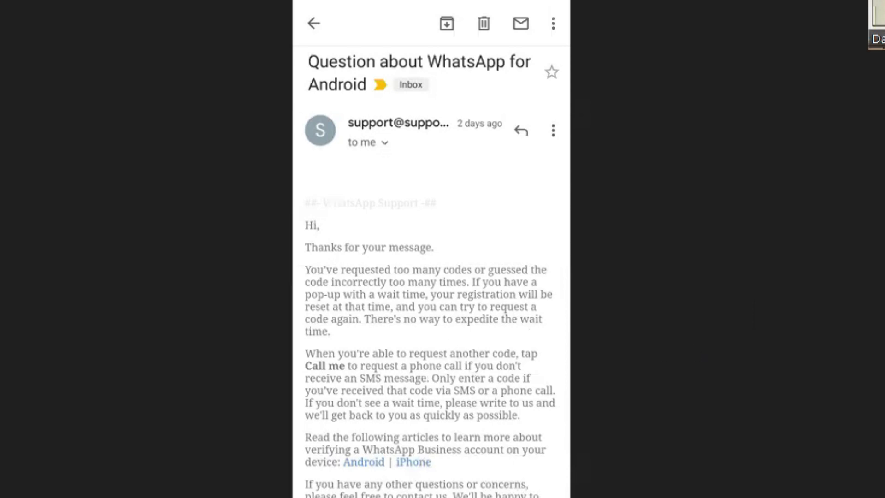
Step: Read WhatsApp Support's reply about waiting after too many code attempts and the Call me option
scroll(down, 3)
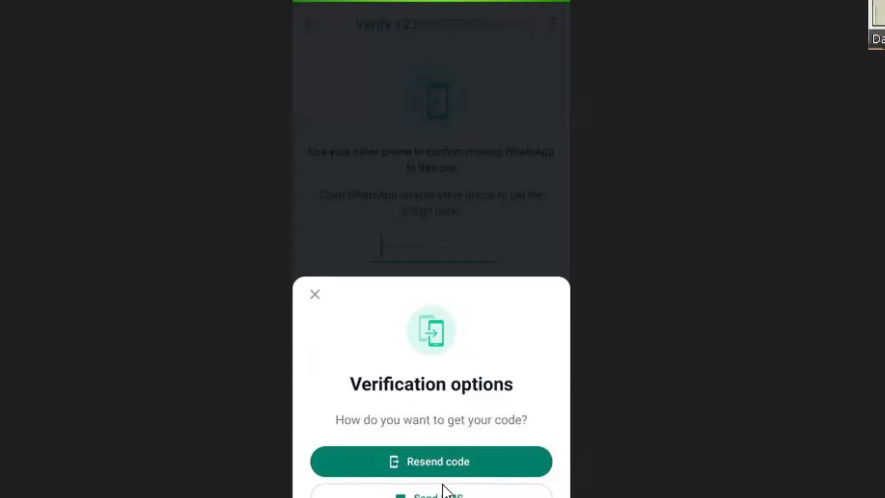
mouse_move(469, 475)
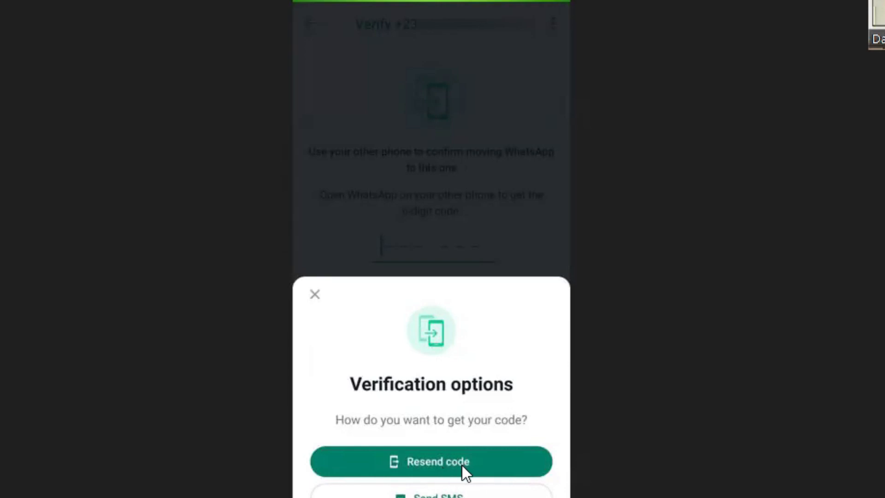
mouse_move(462, 477)
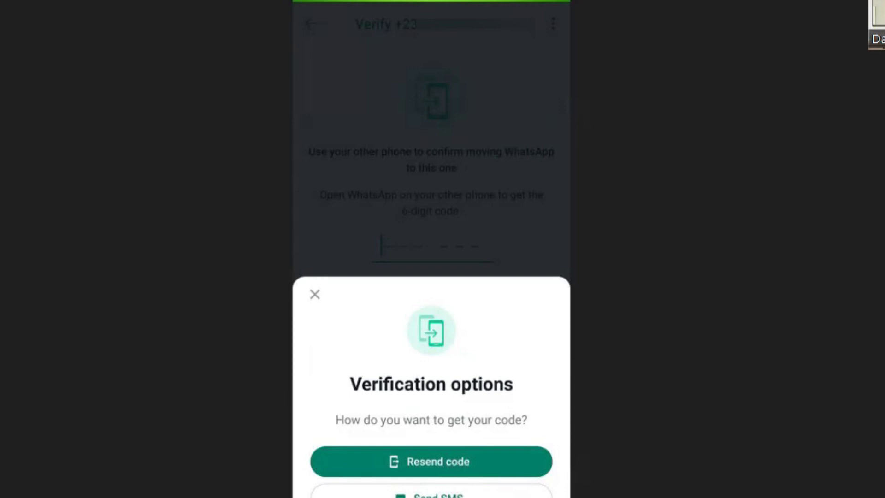
mouse_move(465, 248)
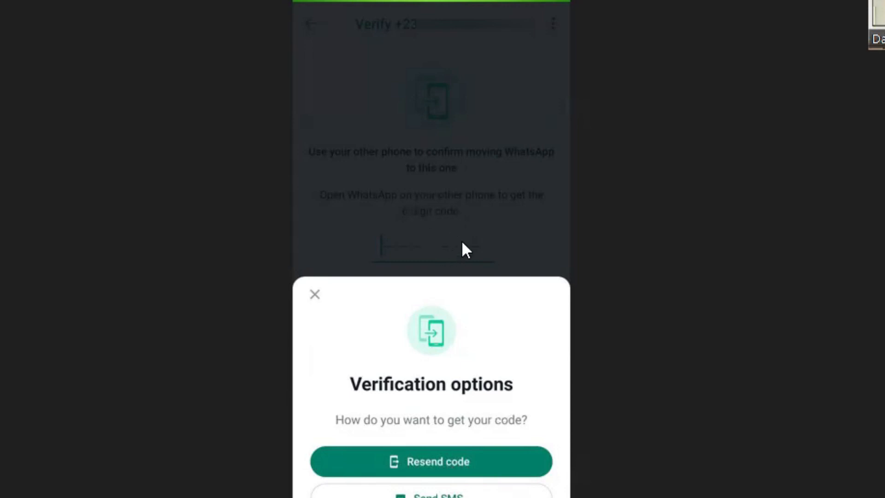
mouse_move(454, 458)
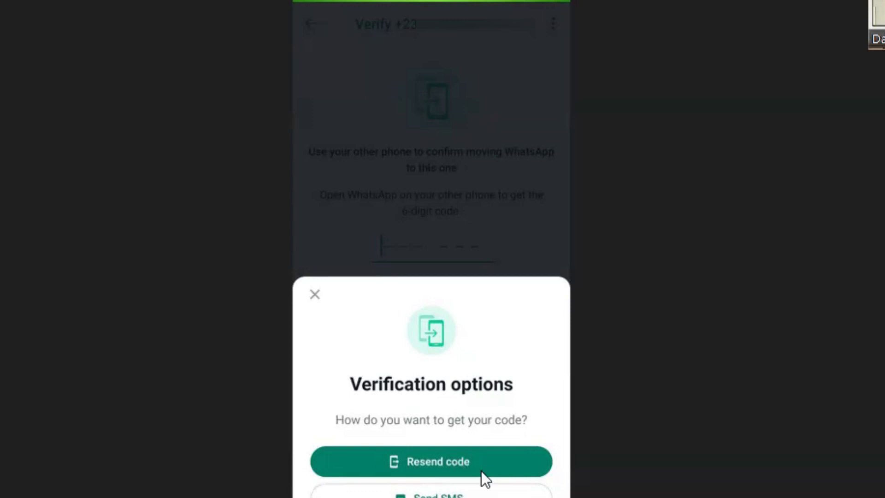
mouse_move(676, 378)
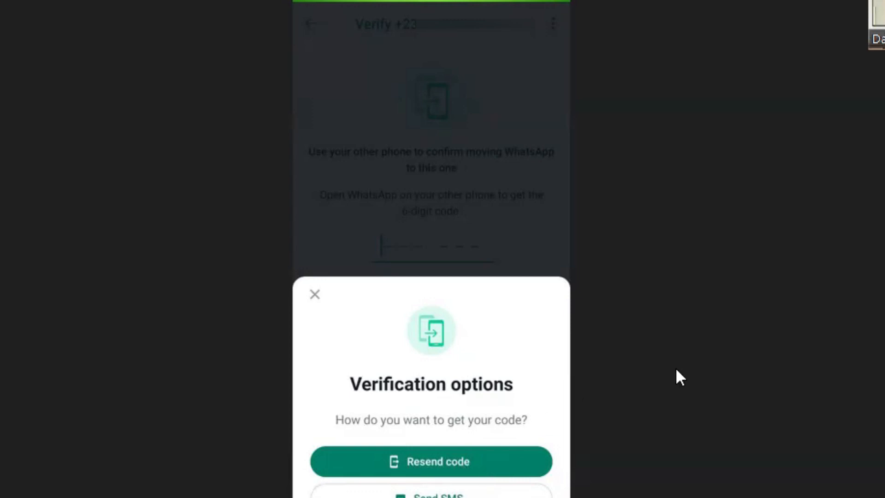
mouse_move(574, 140)
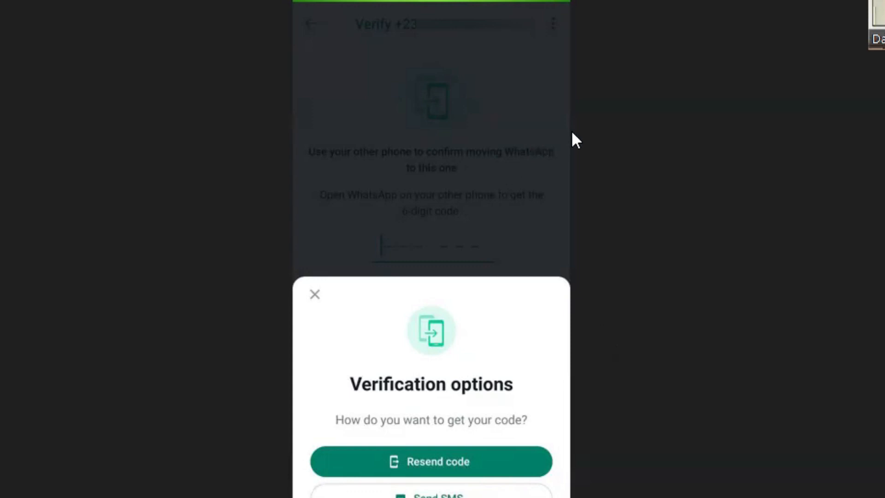
mouse_move(609, 208)
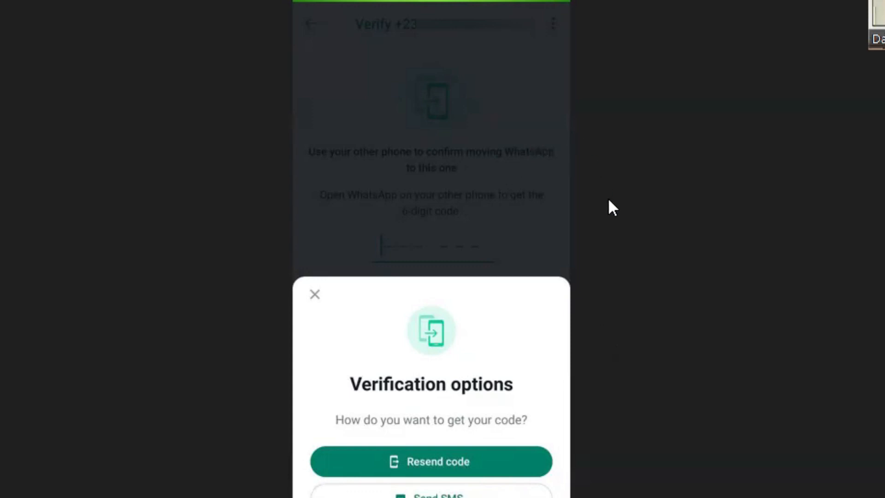